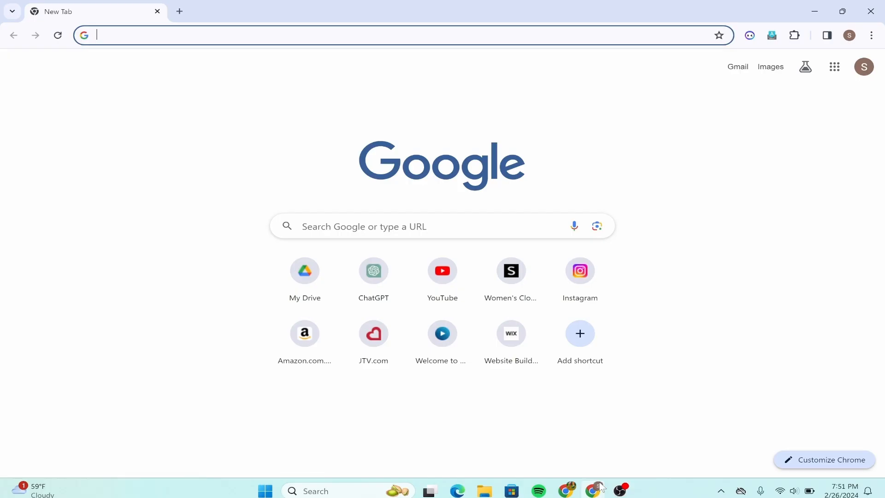
mouse_move(409, 52)
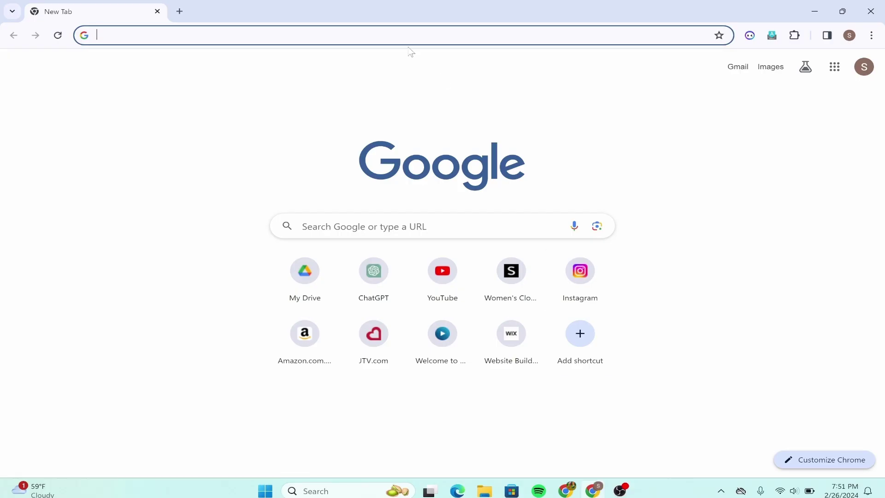
Run a Google search for 'university of genova login' from the address bar.
type("university of genova login")
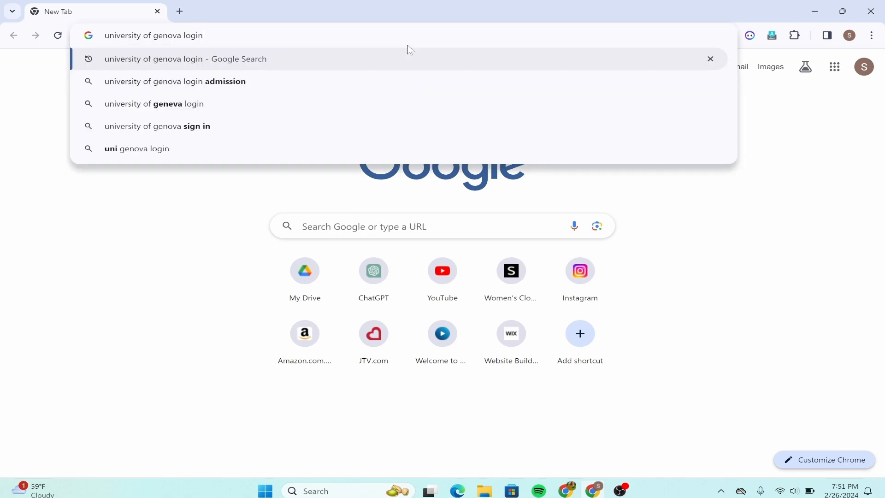
left_click(185, 59)
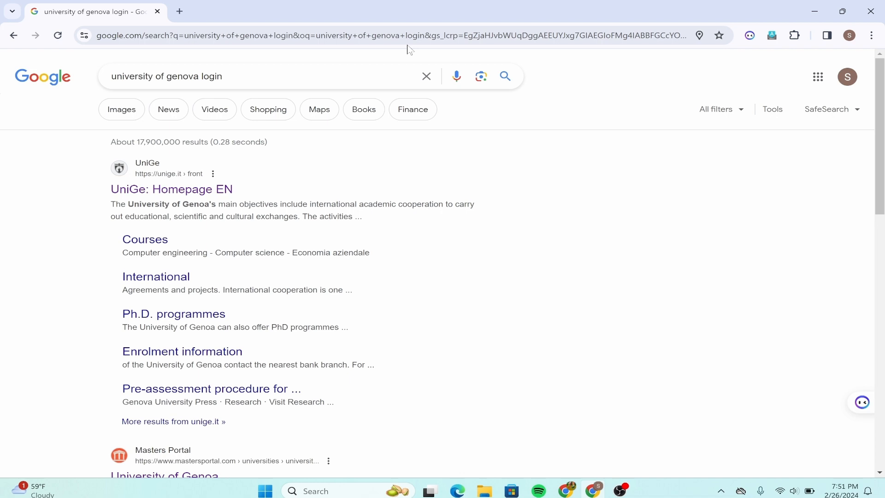
Reach the Masters Portal University of Genoa page from the results and head to Sign in.
scroll("down", 3)
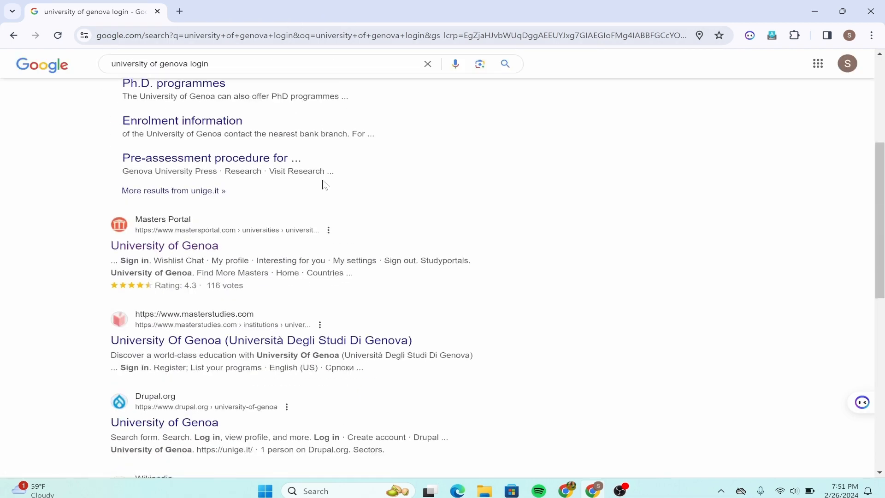
scroll("down", 3)
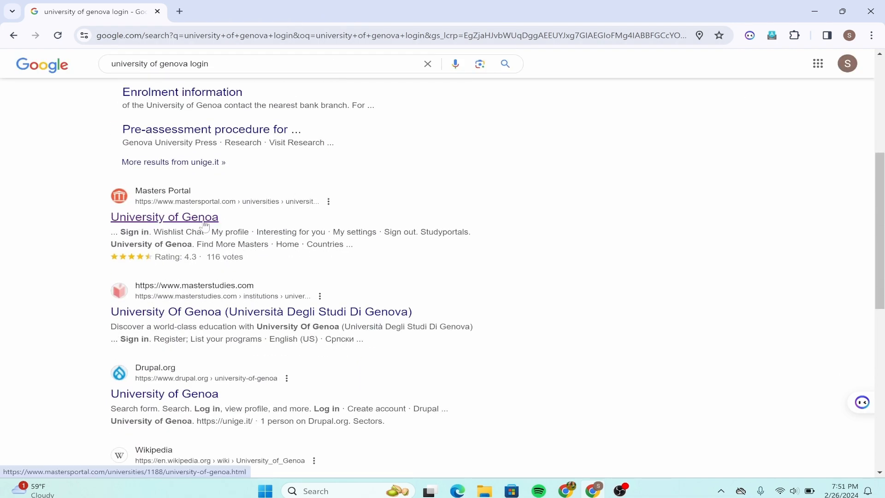
left_click(165, 217)
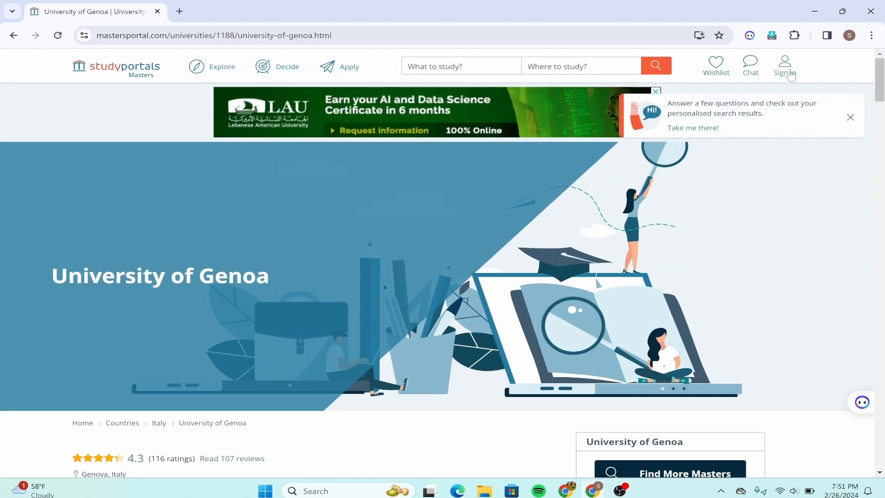
left_click(785, 67)
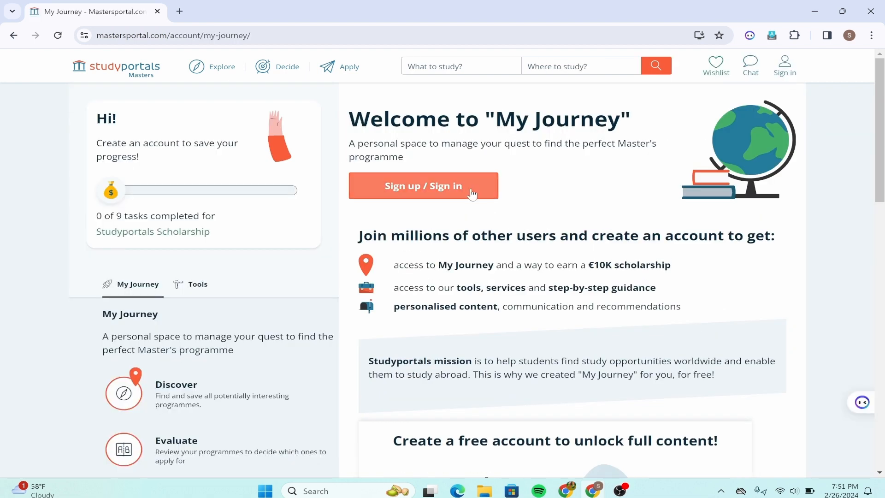
Choose 'Sign up / Sign in', then 'Log in' for an existing account to show the login form.
left_click(424, 186)
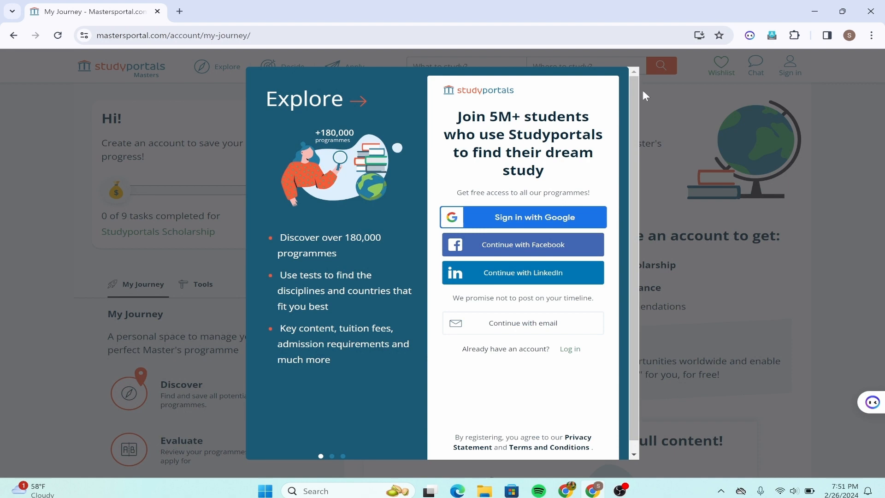
mouse_move(474, 179)
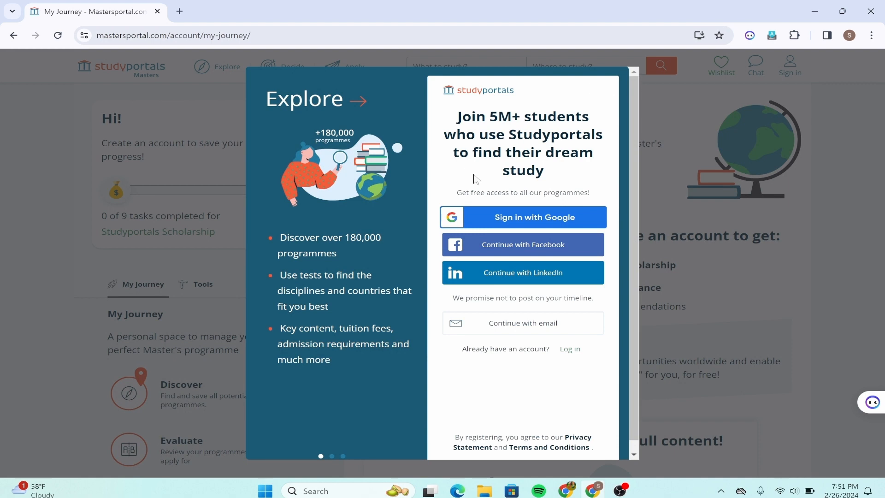
mouse_move(494, 256)
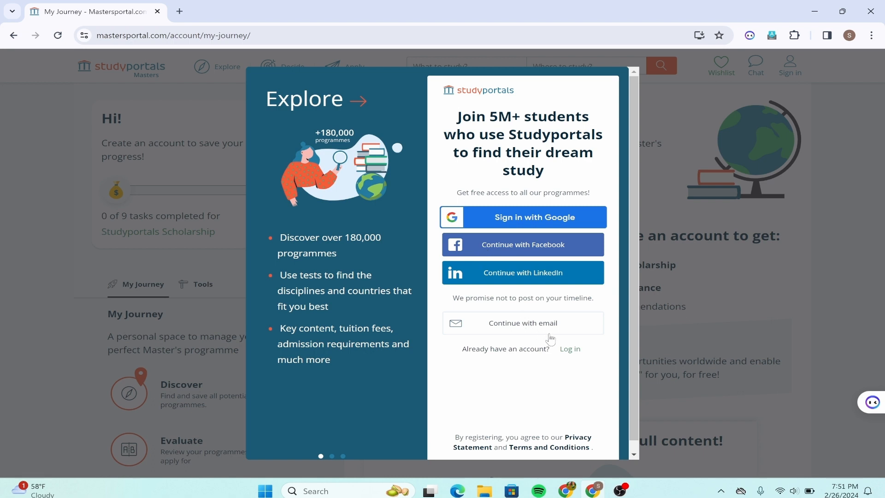
left_click(570, 349)
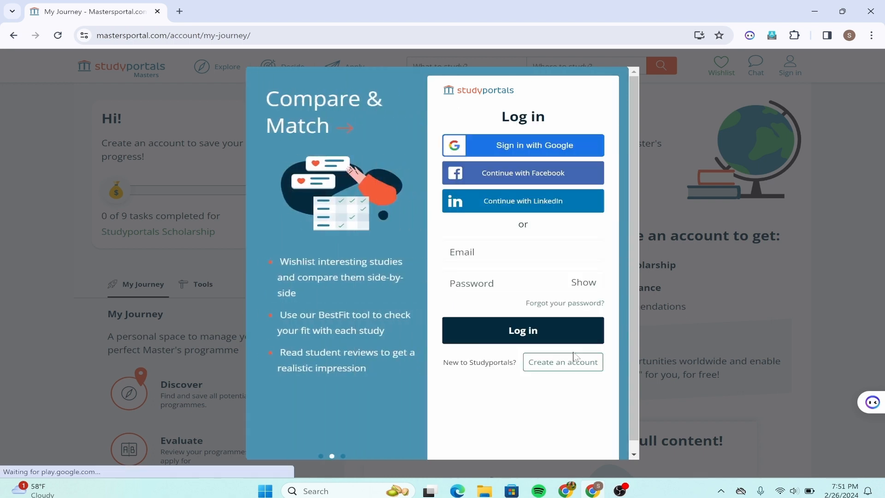
left_click(523, 252)
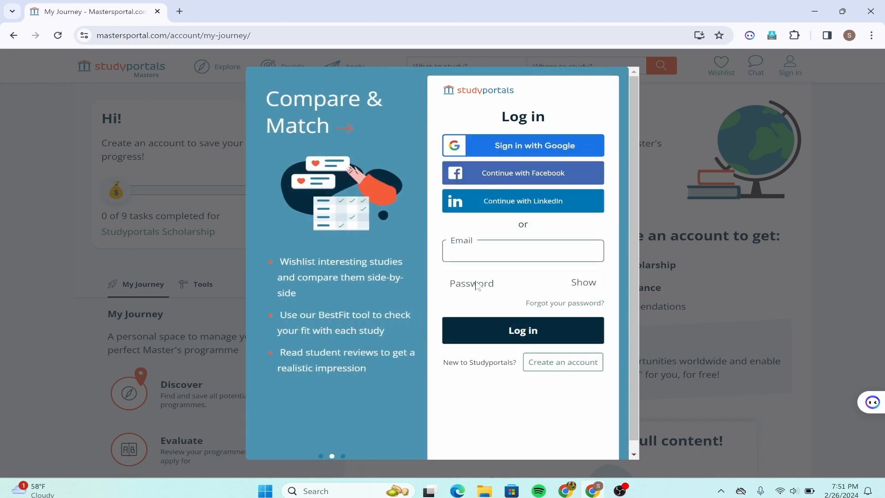
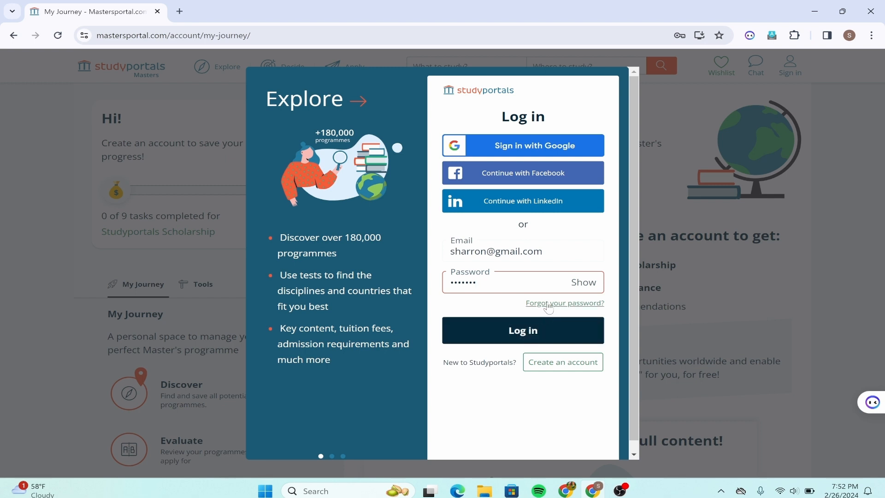
mouse_move(544, 311)
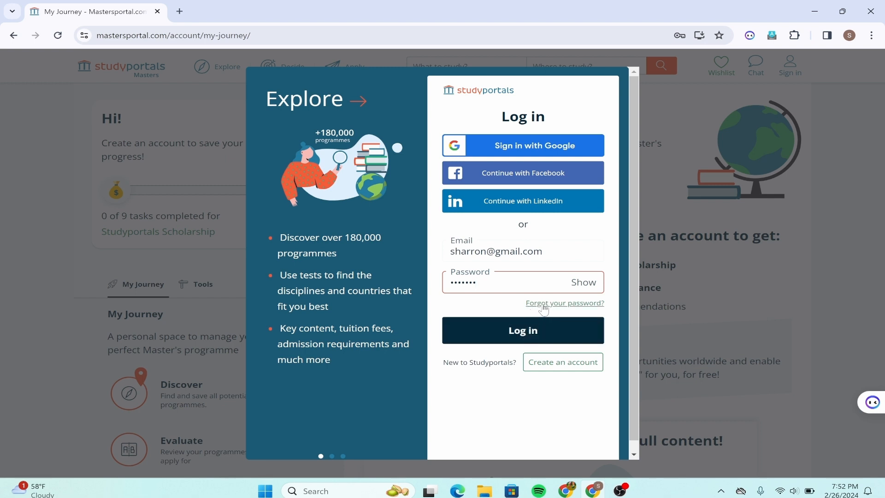